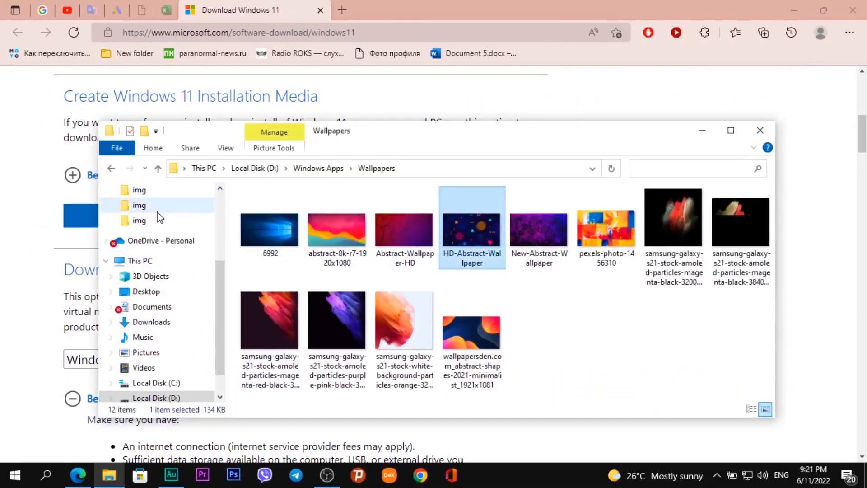
Run the downloaded Media Creation Tool and accept the license terms.
left_click(151, 231)
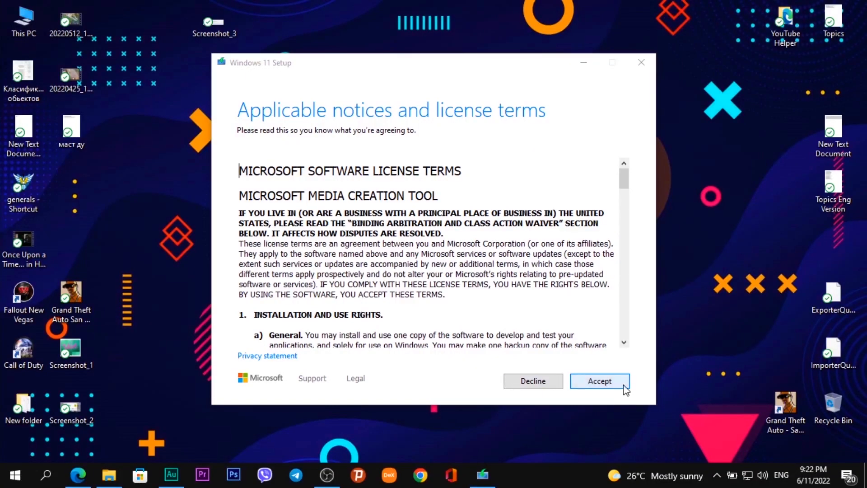
left_click(599, 380)
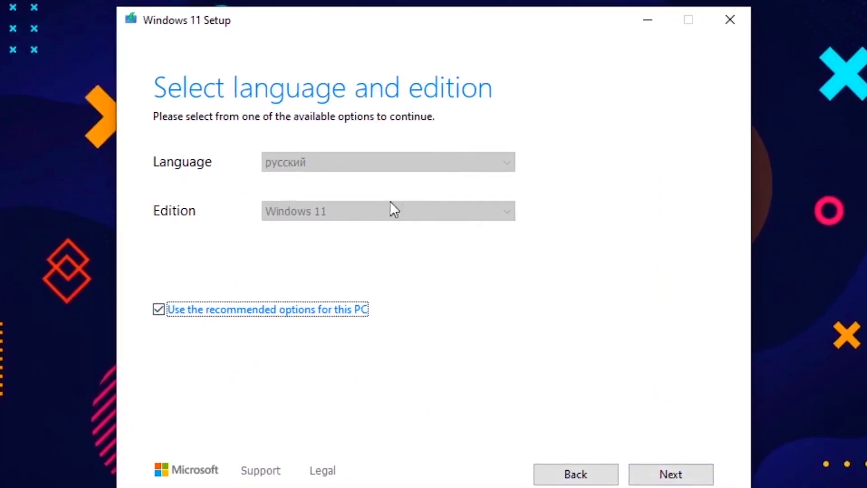
Turn off the recommended options and choose English (United Kingdom) as the language, then continue.
left_click(387, 161)
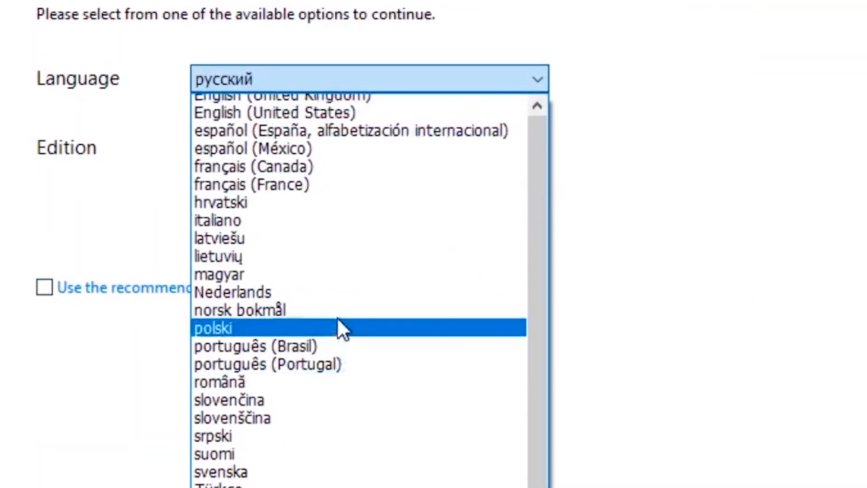
left_click(276, 94)
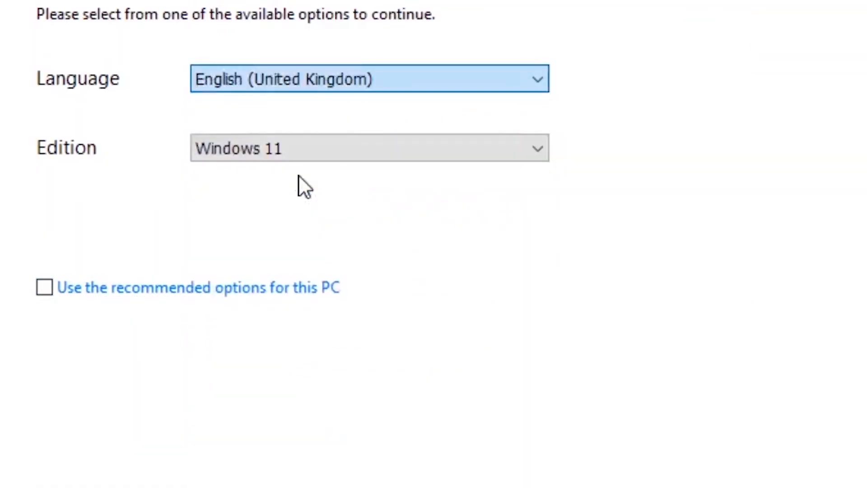
left_click(400, 196)
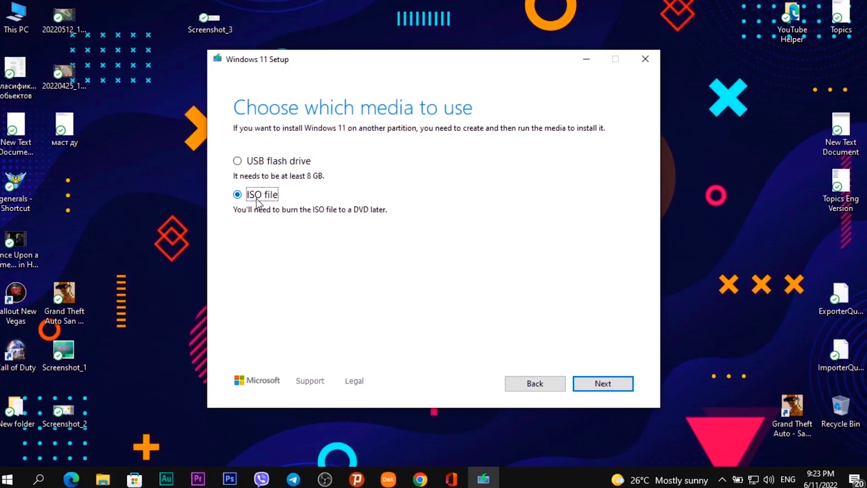
mouse_move(604, 385)
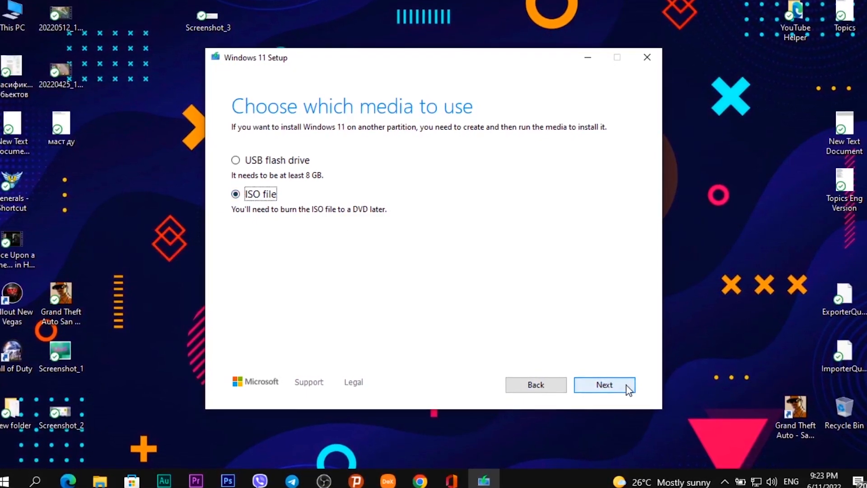
Proceed with ISO file as the media to create.
left_click(604, 385)
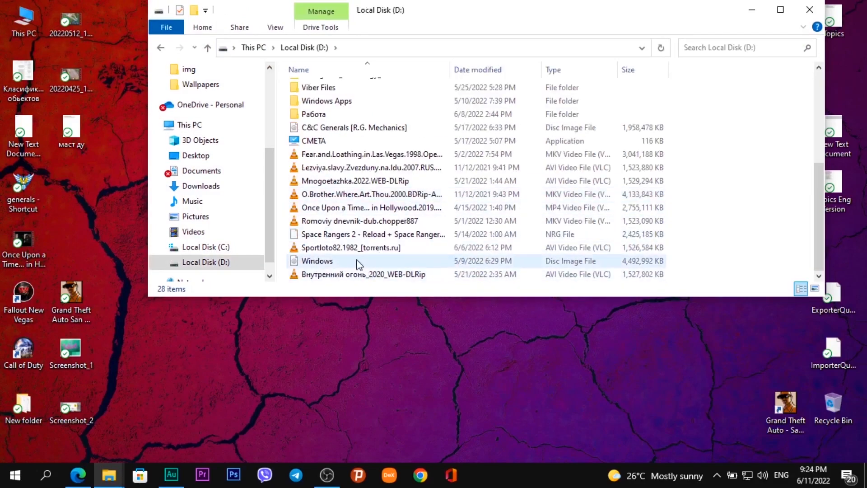
Select the Windows Disc Image File on Local Disk (D:) to show its 4.28 GB size.
left_click(317, 260)
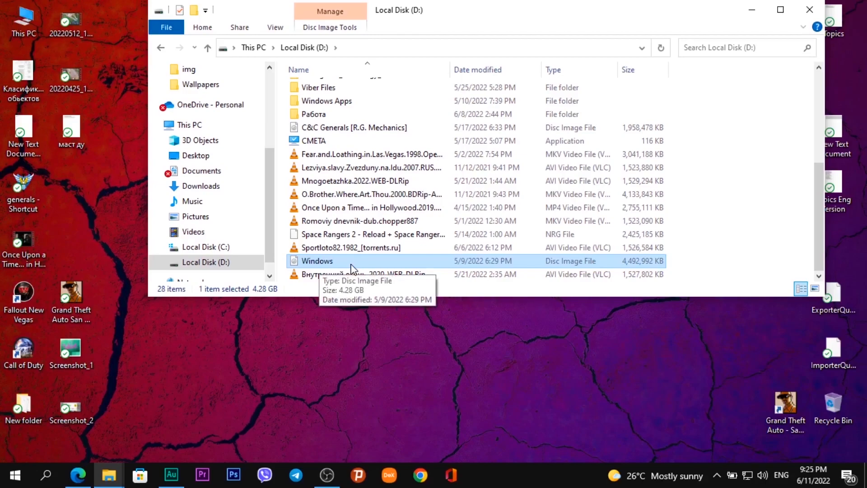